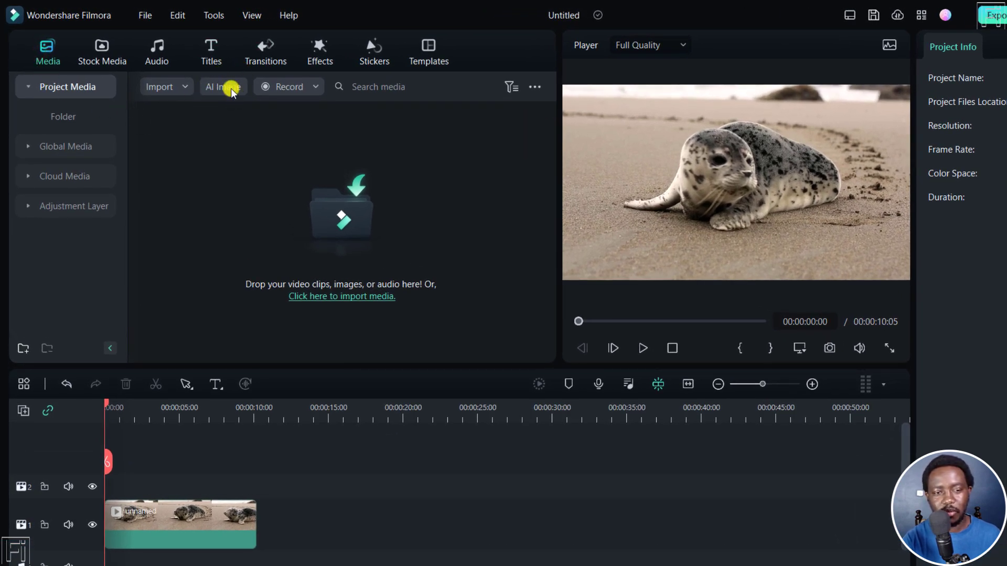
mouse_move(220, 87)
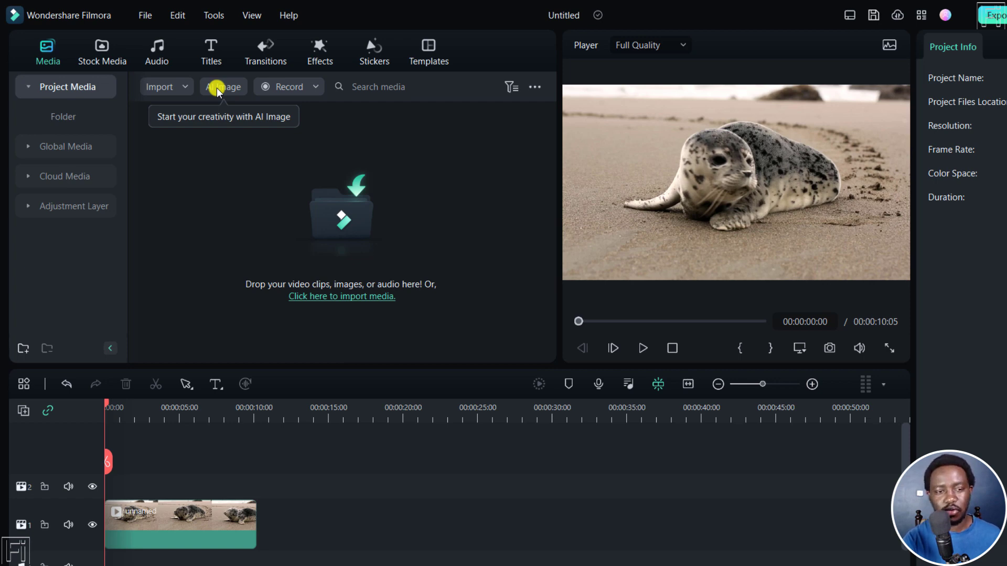
Launch the AI Image generator from the Project Media toolbar.
click(223, 86)
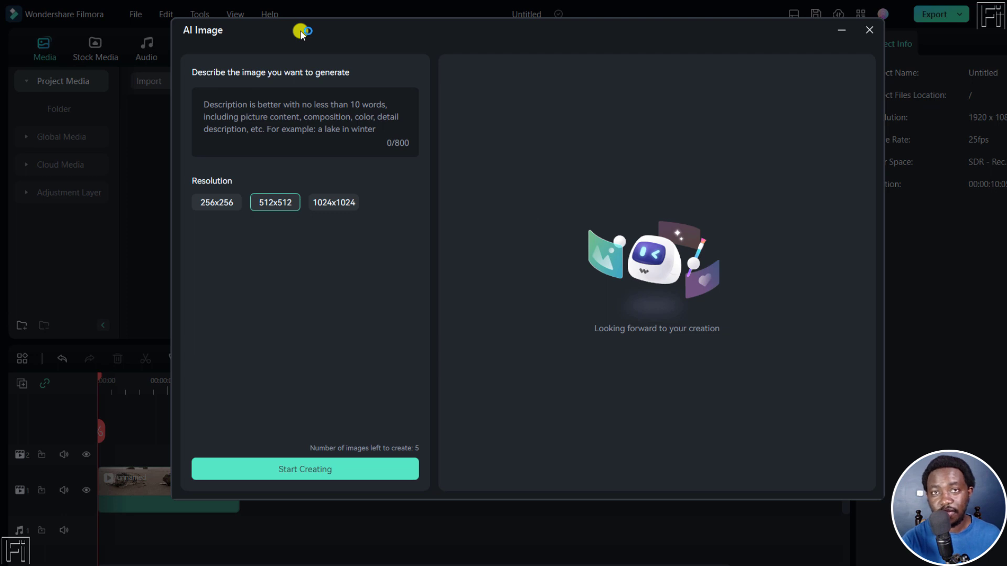
mouse_move(199, 84)
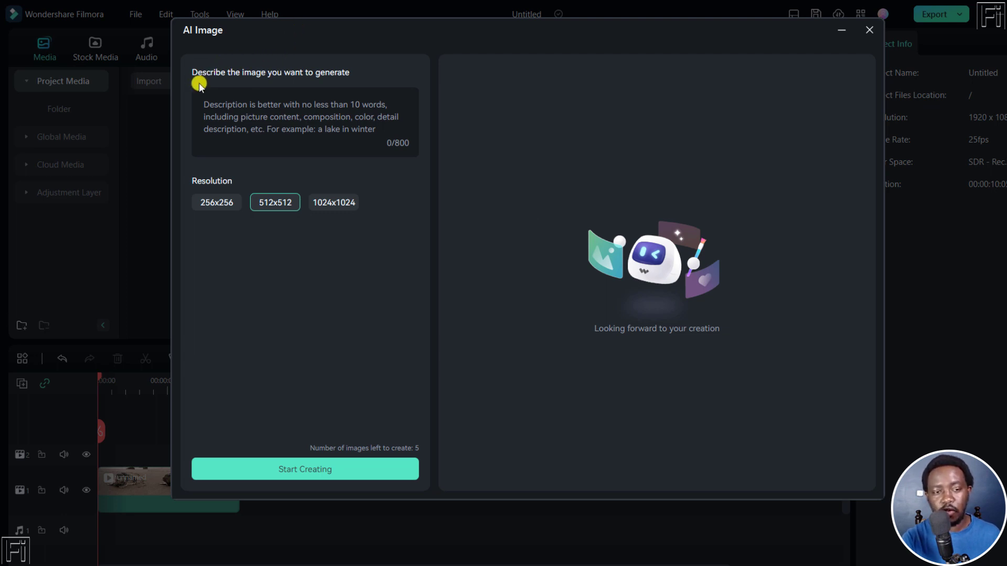
mouse_move(337, 76)
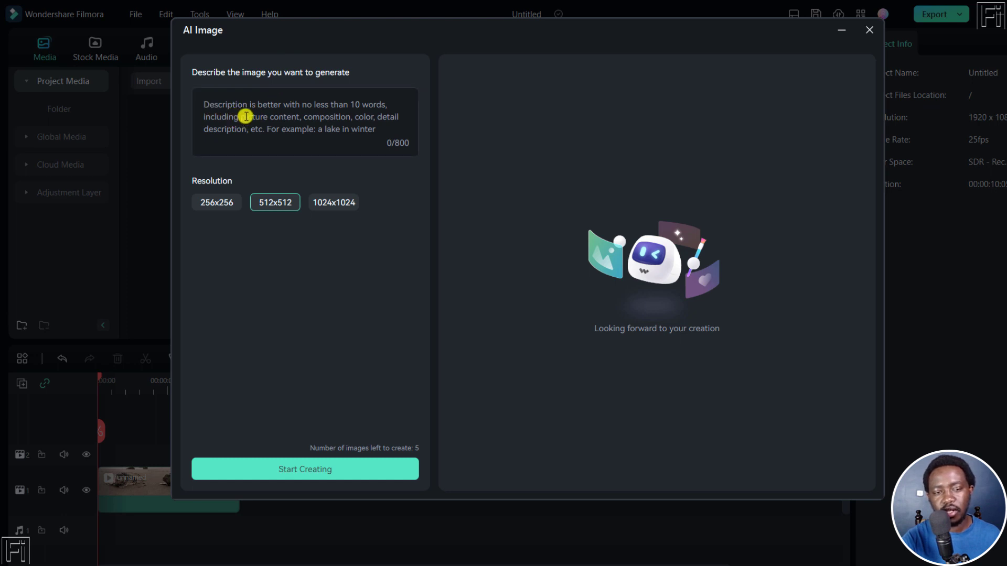
mouse_move(357, 110)
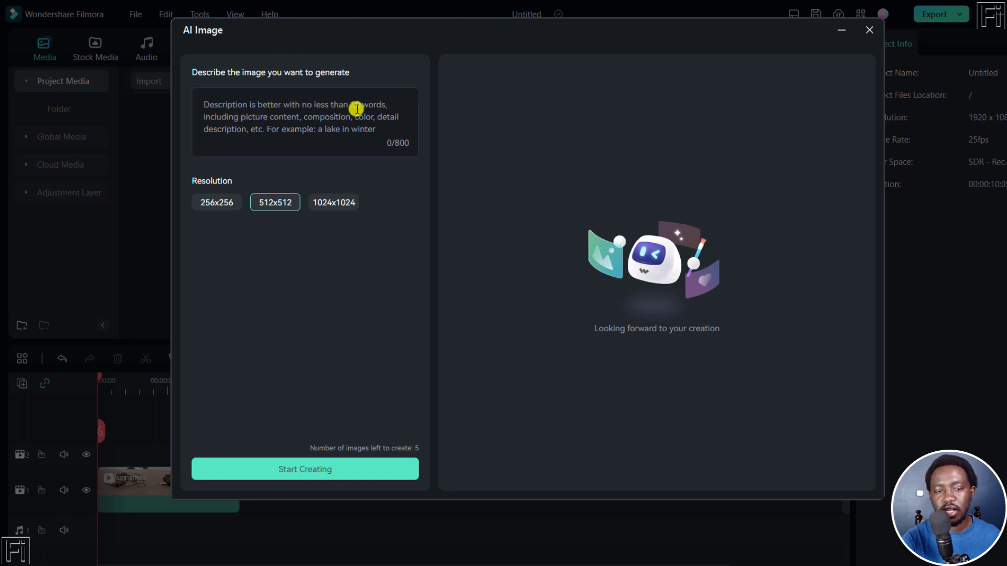
mouse_move(317, 120)
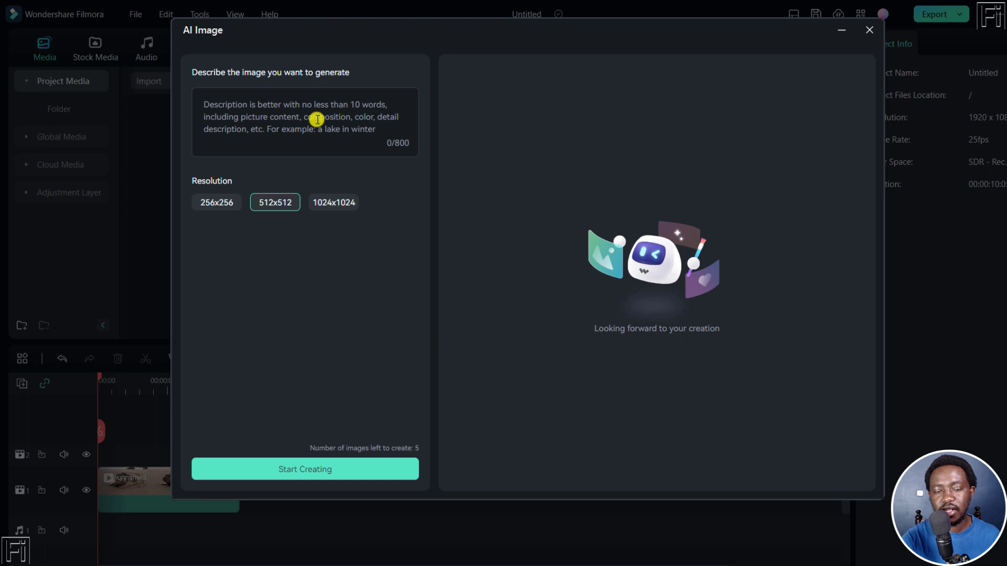
mouse_move(270, 128)
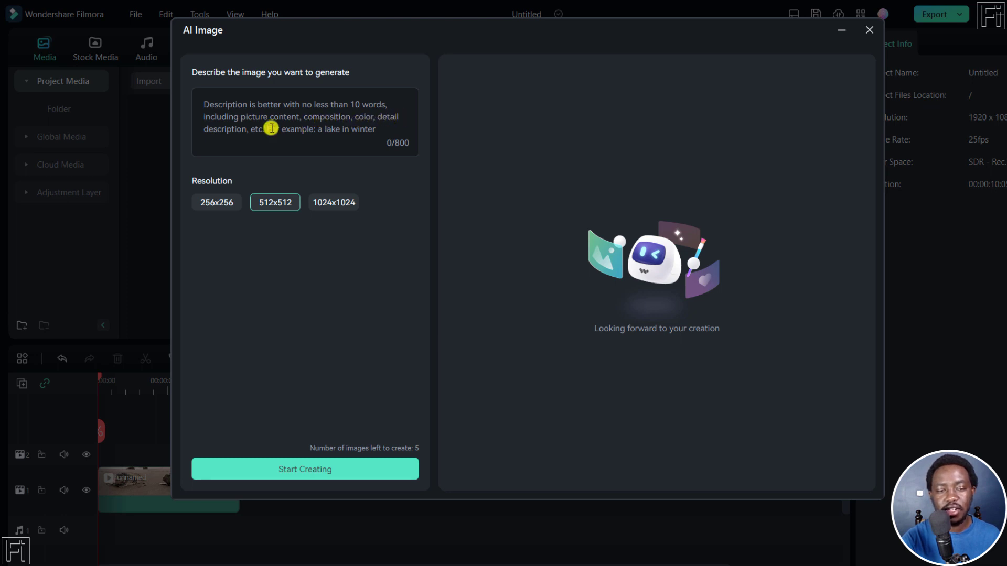
mouse_move(296, 132)
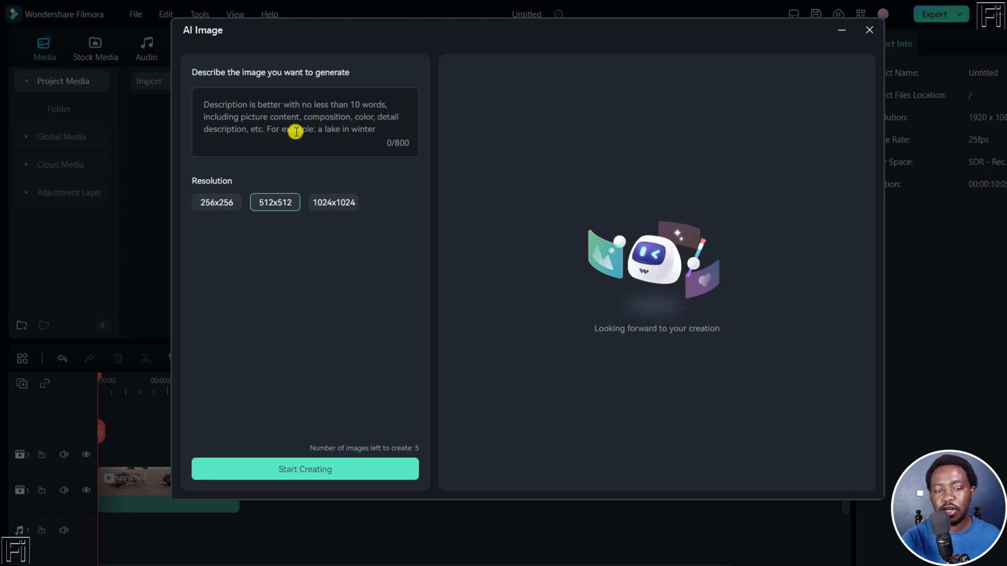
mouse_move(359, 118)
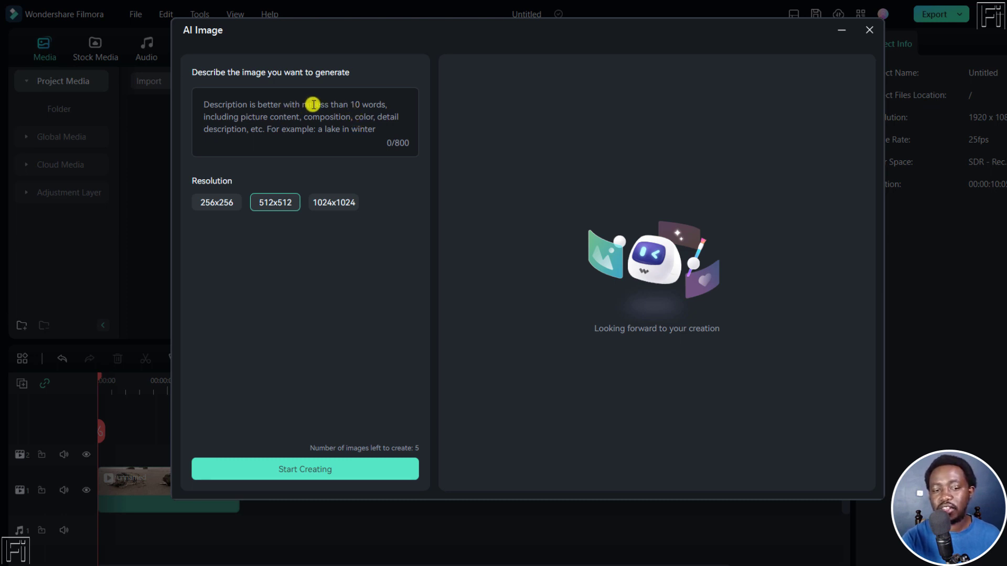
mouse_move(334, 143)
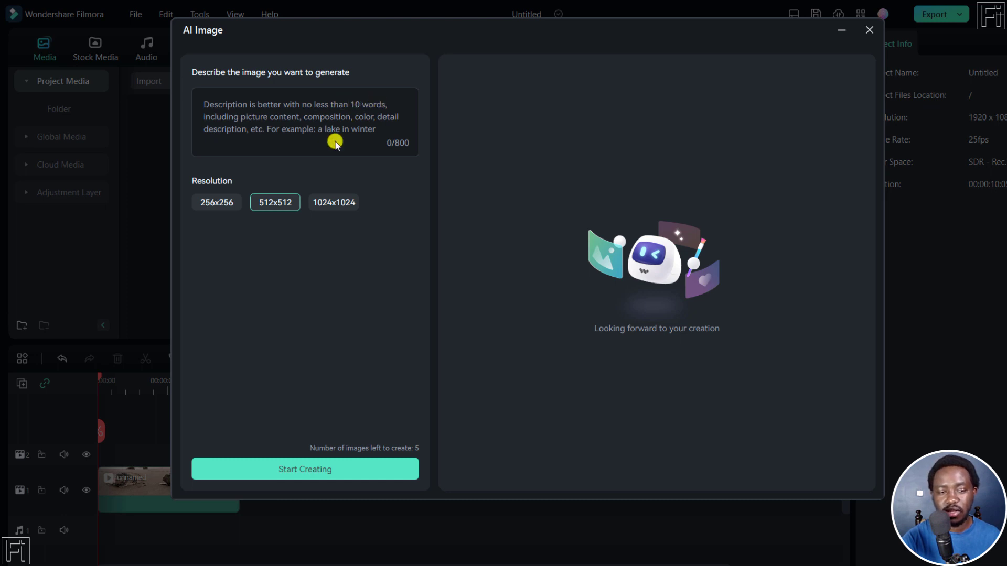
mouse_move(193, 196)
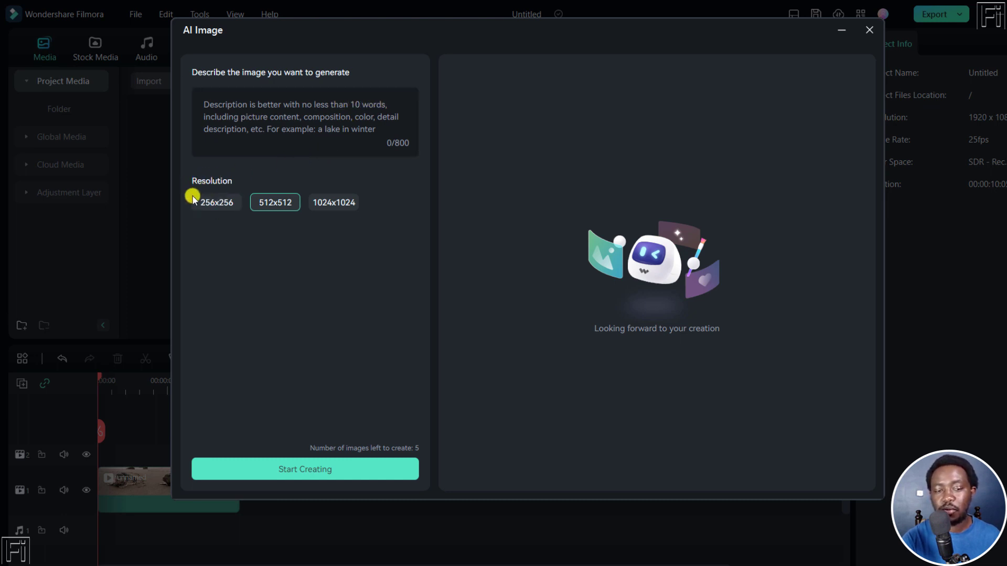
Choose 1024x1024 resolution after trying 256x256 and 512x512.
click(216, 202)
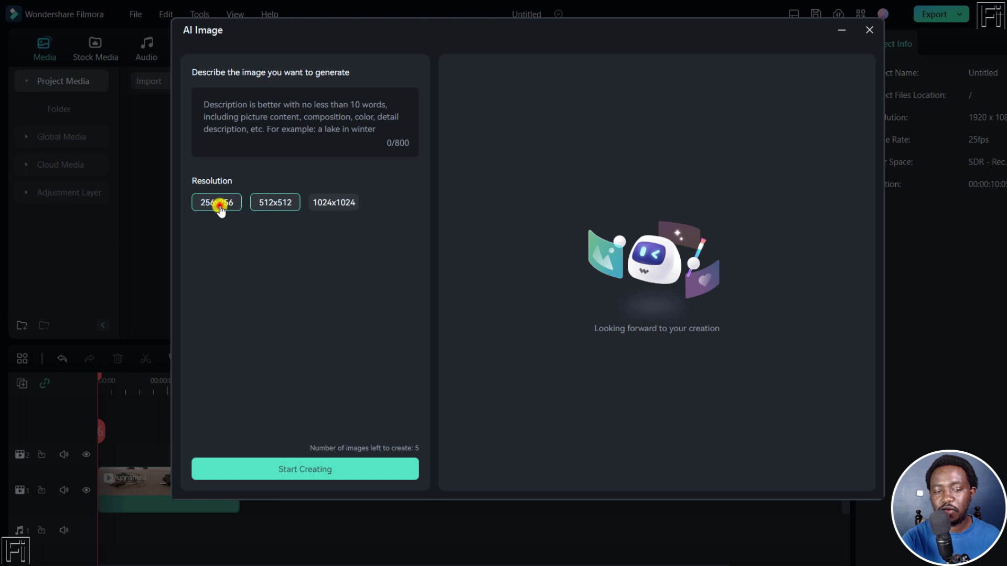
click(274, 202)
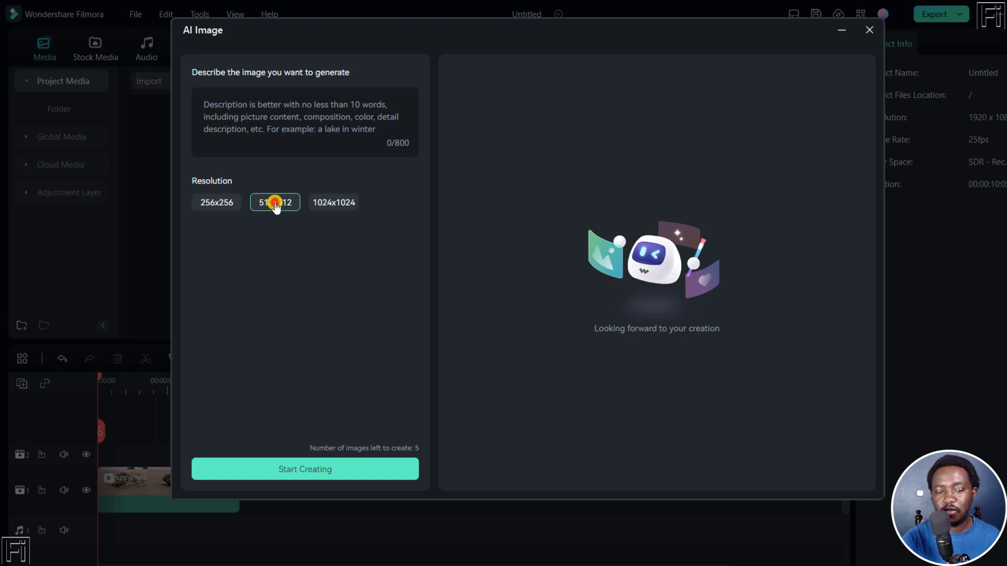
click(341, 202)
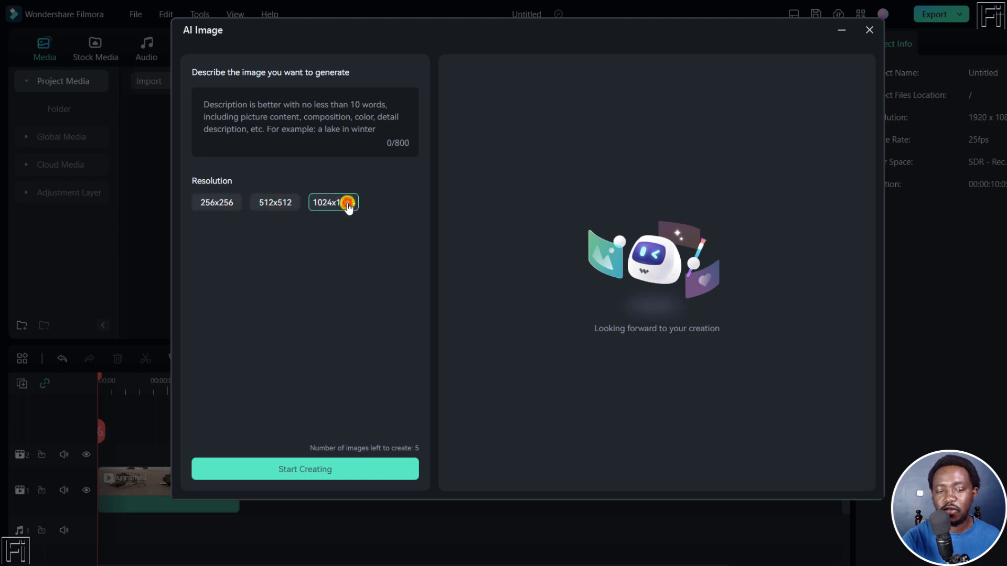
click(343, 203)
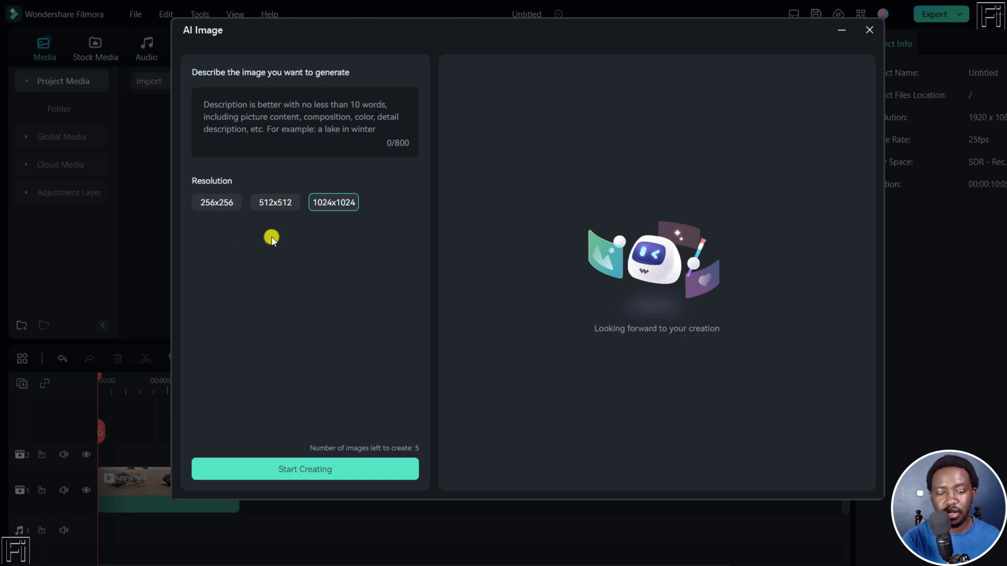
mouse_move(404, 440)
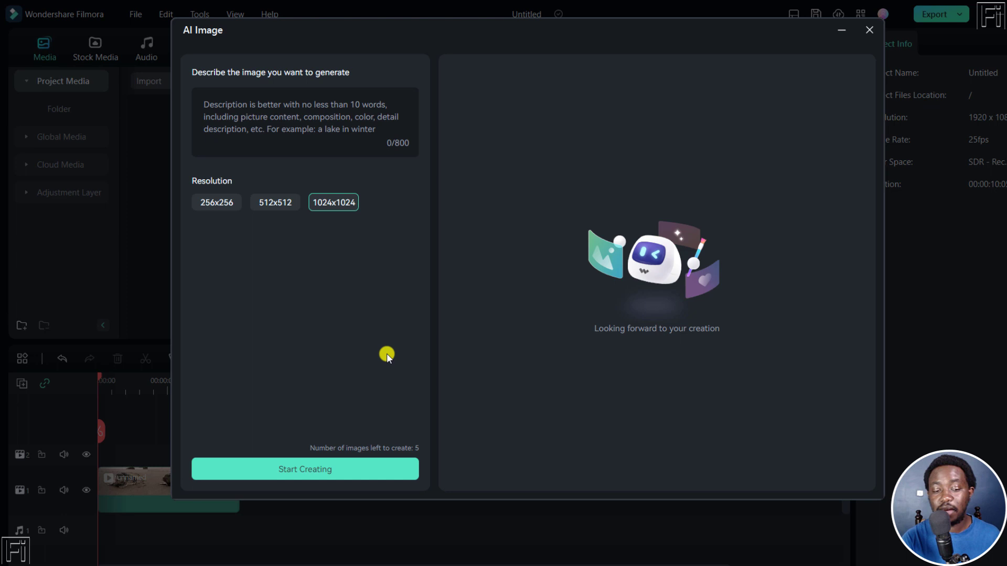
mouse_move(321, 71)
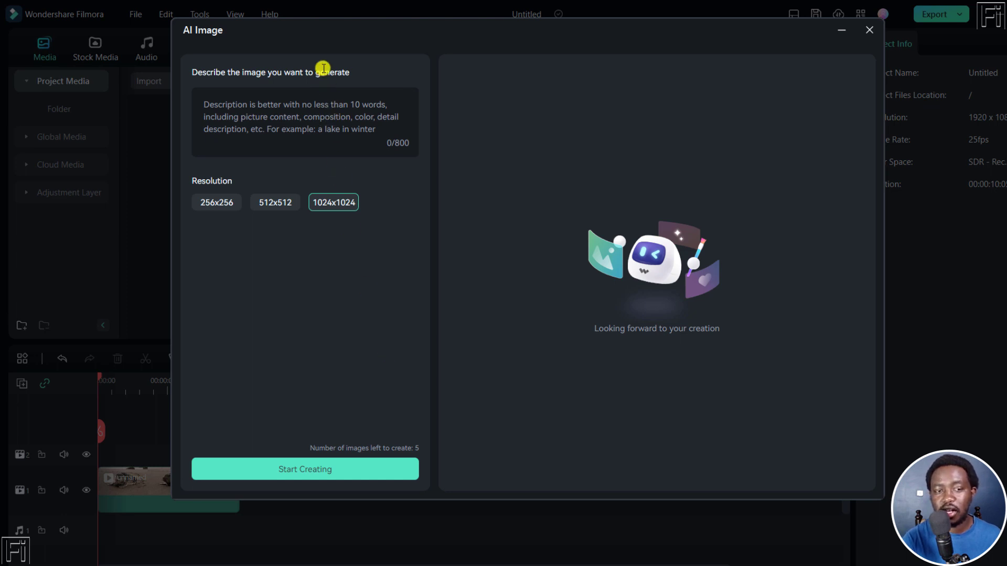
mouse_move(283, 40)
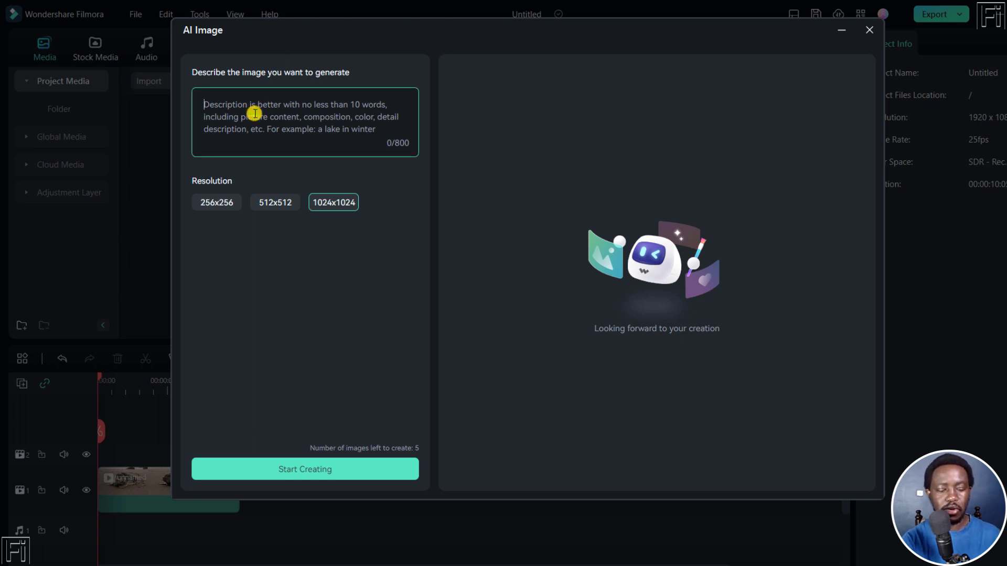
Start creating 'a photo of a forest in the future' at 512x512 resolution.
text(a photo of a forest in the futur)
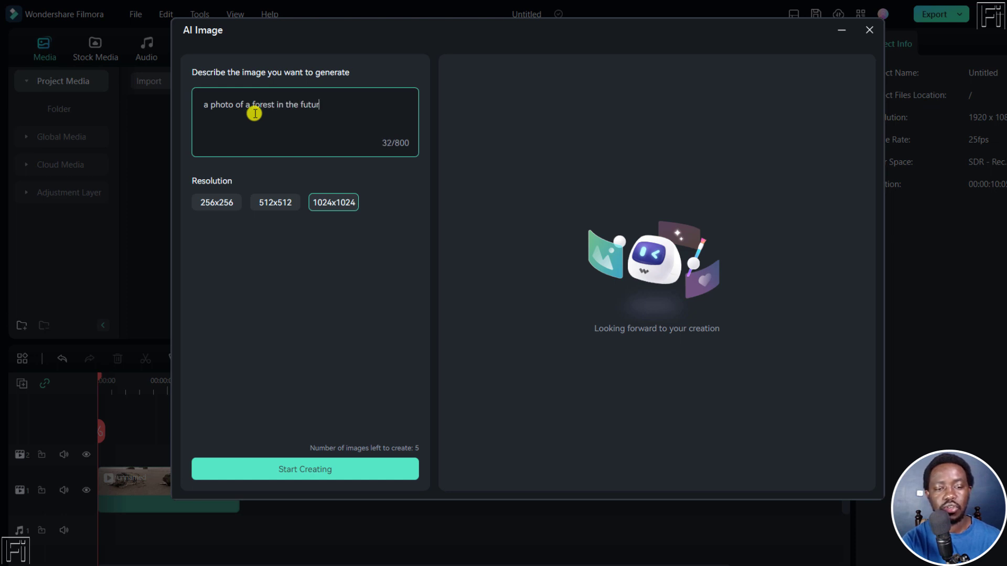
text(e)
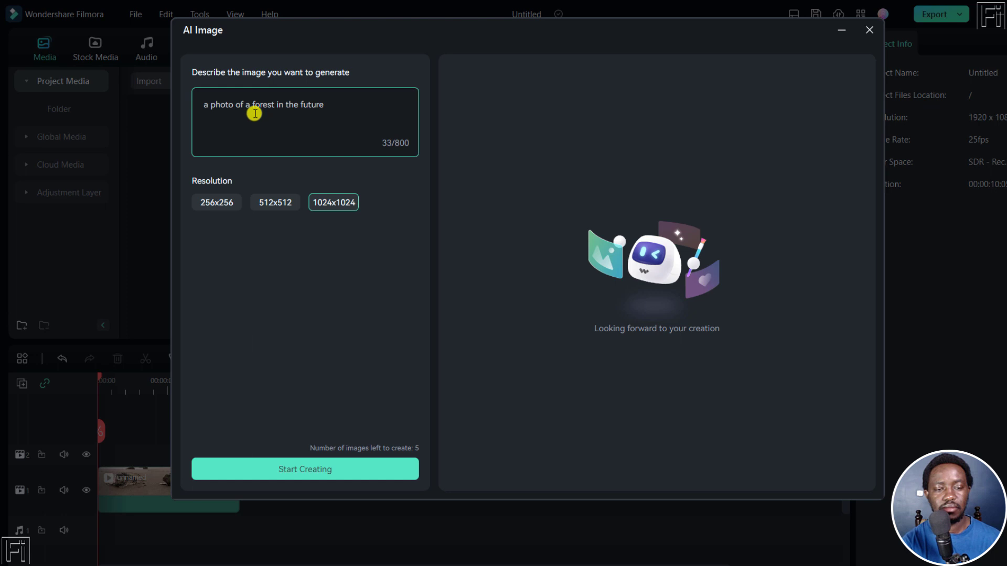
mouse_move(277, 142)
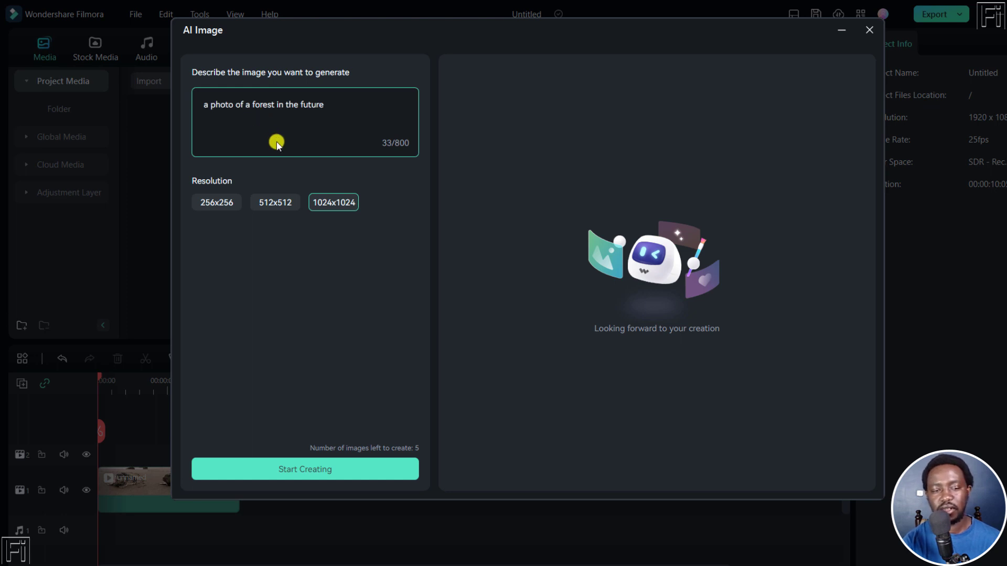
click(275, 202)
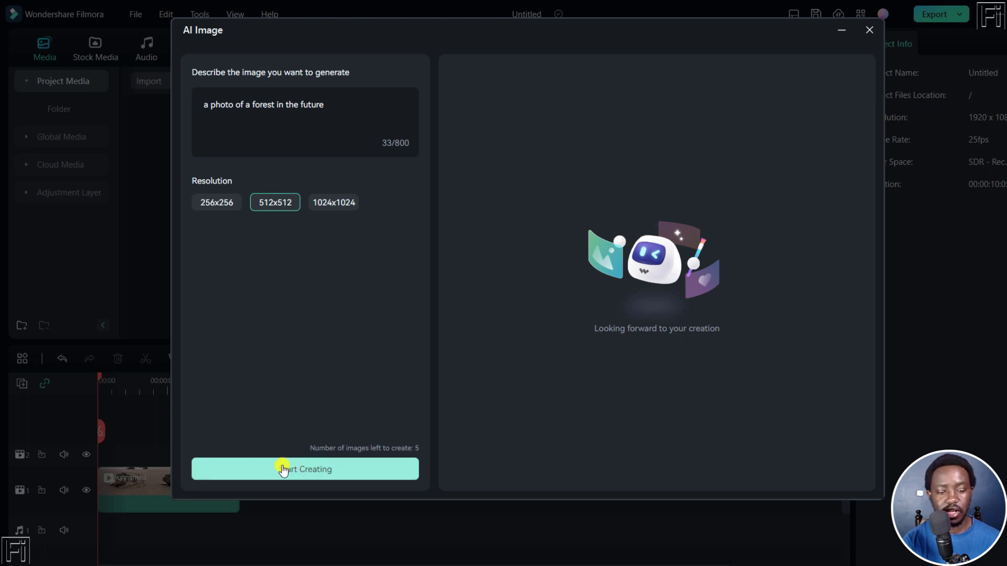
click(284, 469)
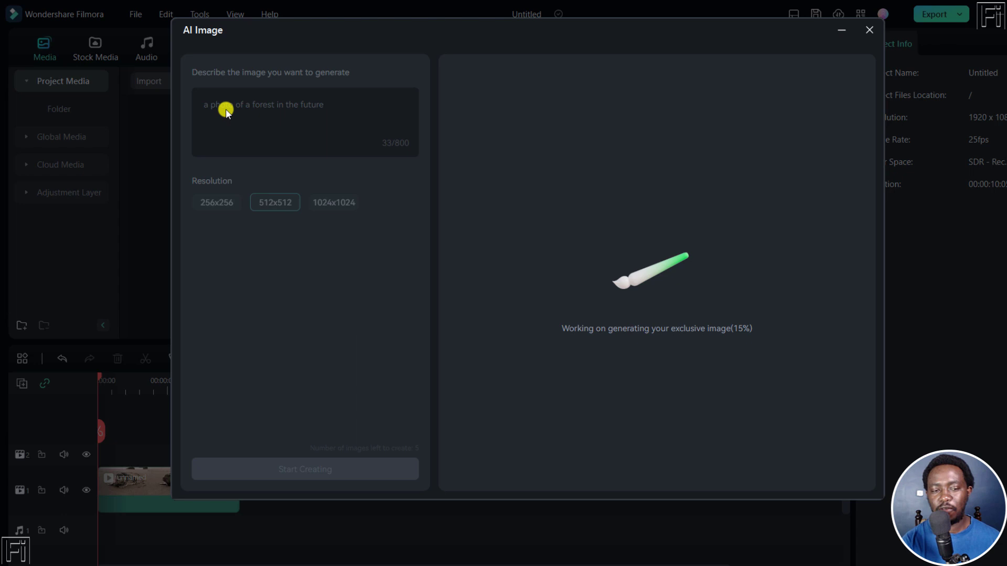
mouse_move(324, 327)
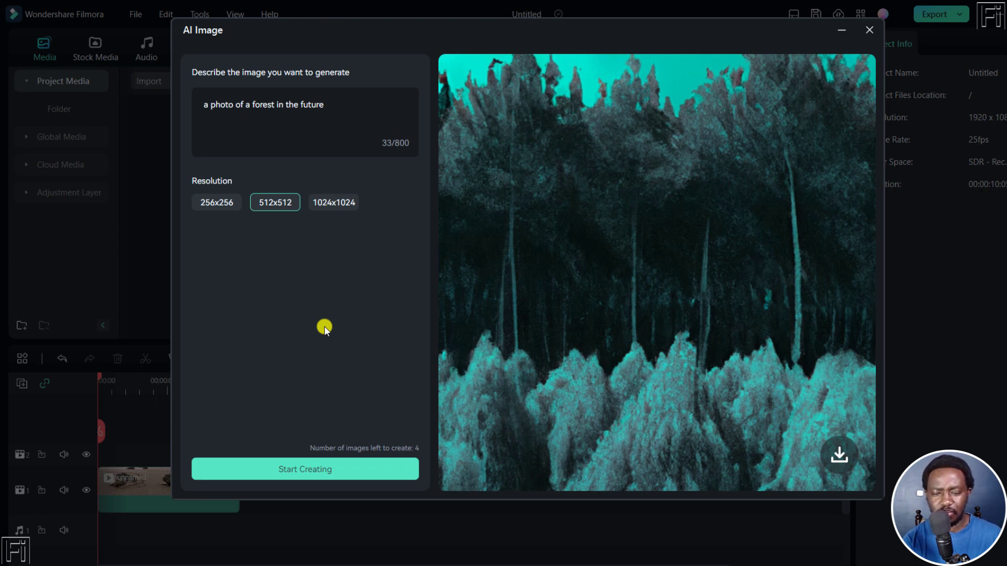
mouse_move(648, 203)
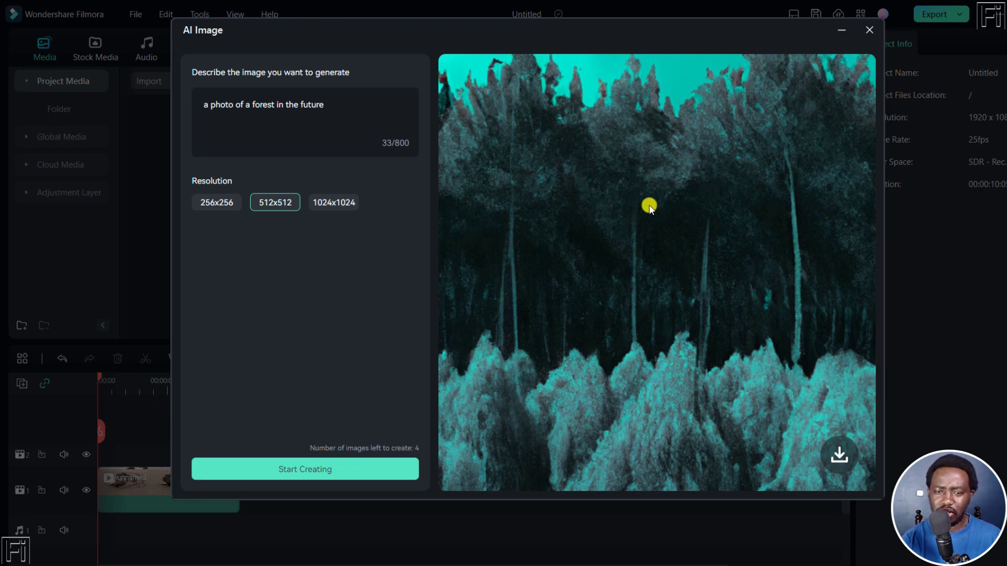
mouse_move(715, 270)
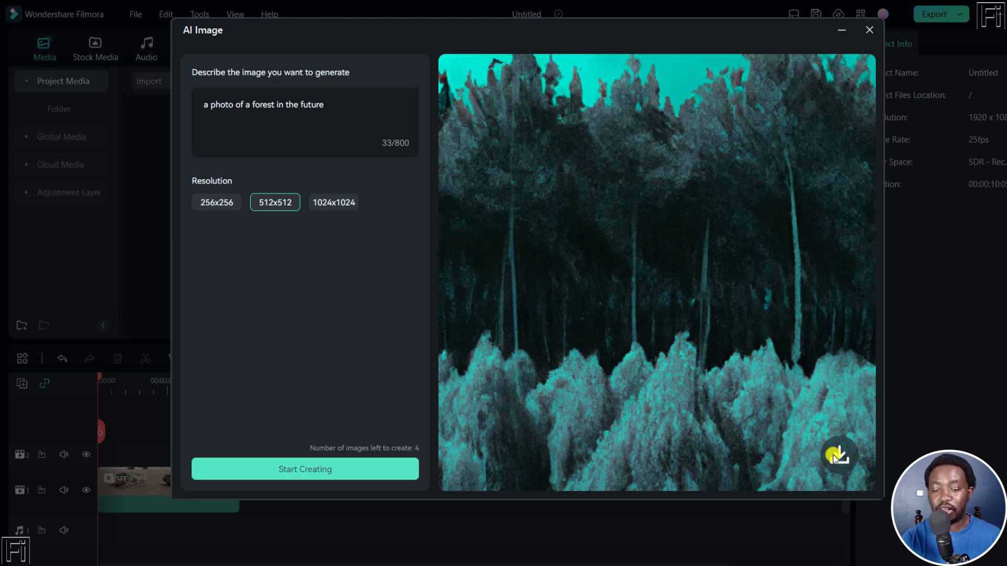
Save the teal forest image to Project Media and place it on track 2 above the seal clip.
click(839, 454)
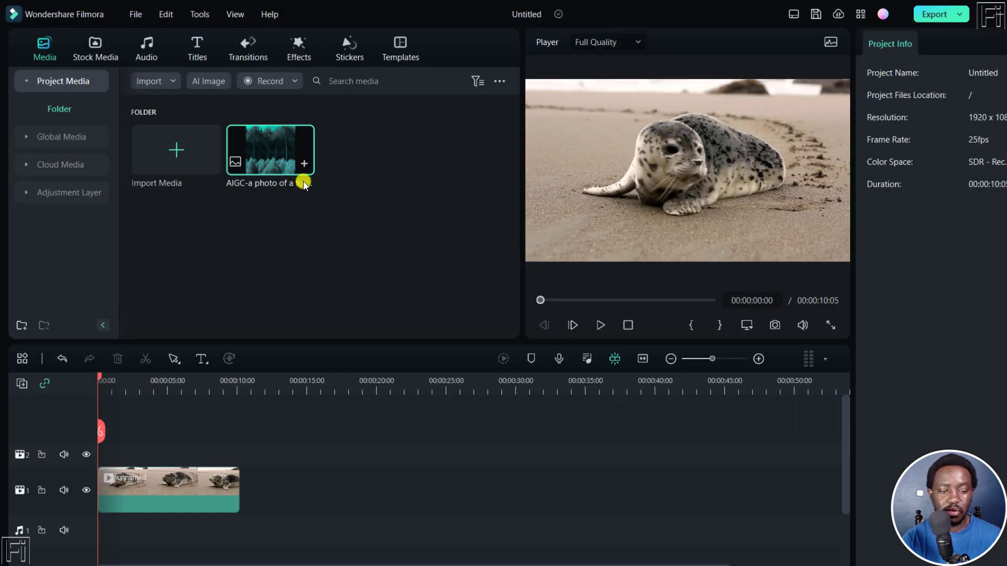
drag(269, 150, 128, 420)
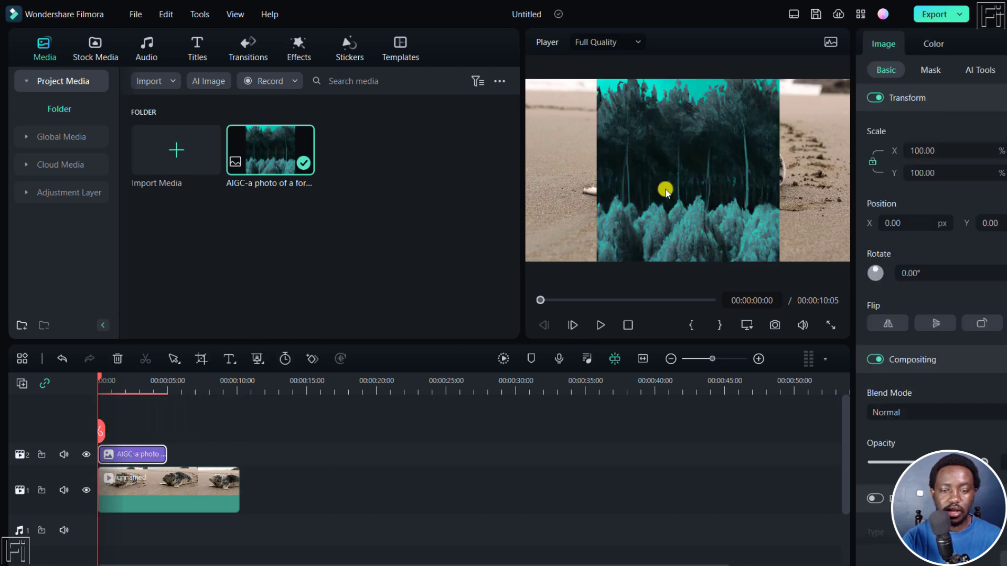
mouse_move(147, 130)
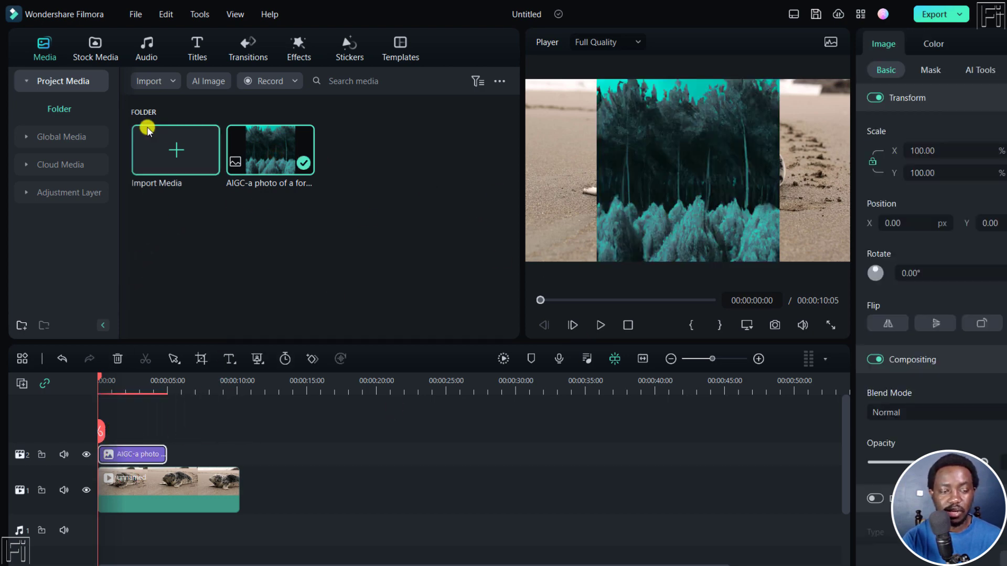
click(207, 80)
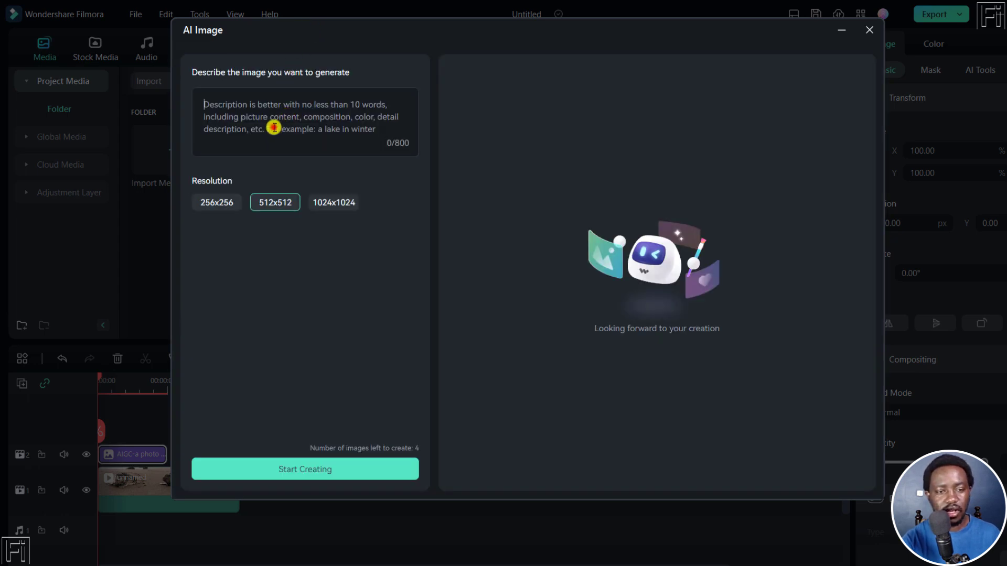
Start creating an image from the prompt 'a coloring of New York City'.
text(a coloring of New York City)
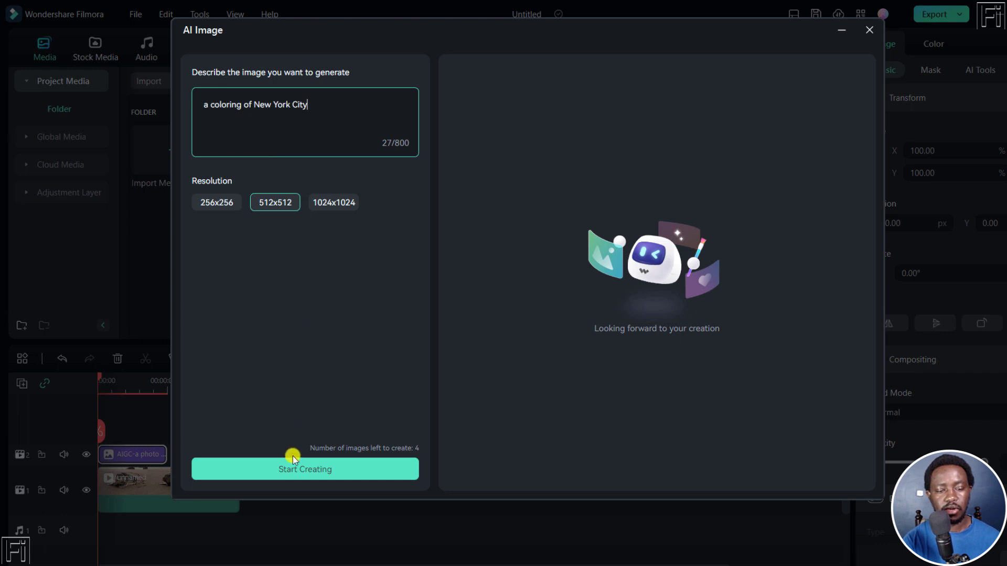
click(304, 469)
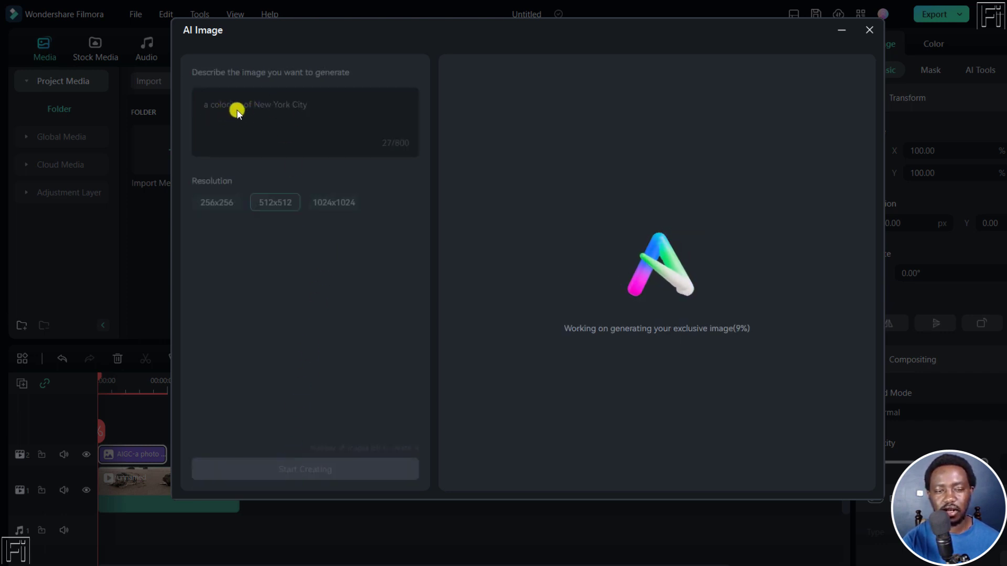
mouse_move(304, 298)
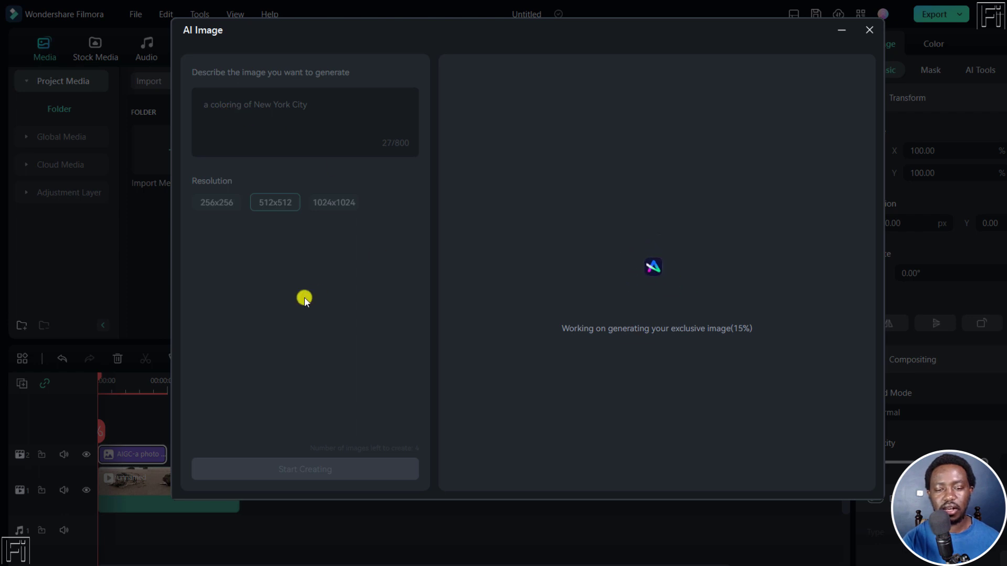
mouse_move(344, 350)
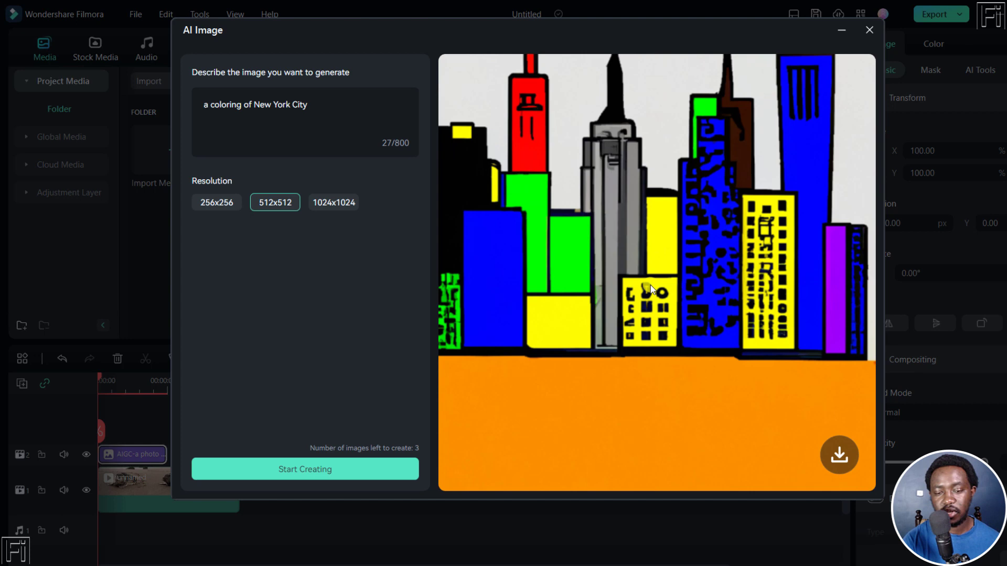
mouse_move(763, 252)
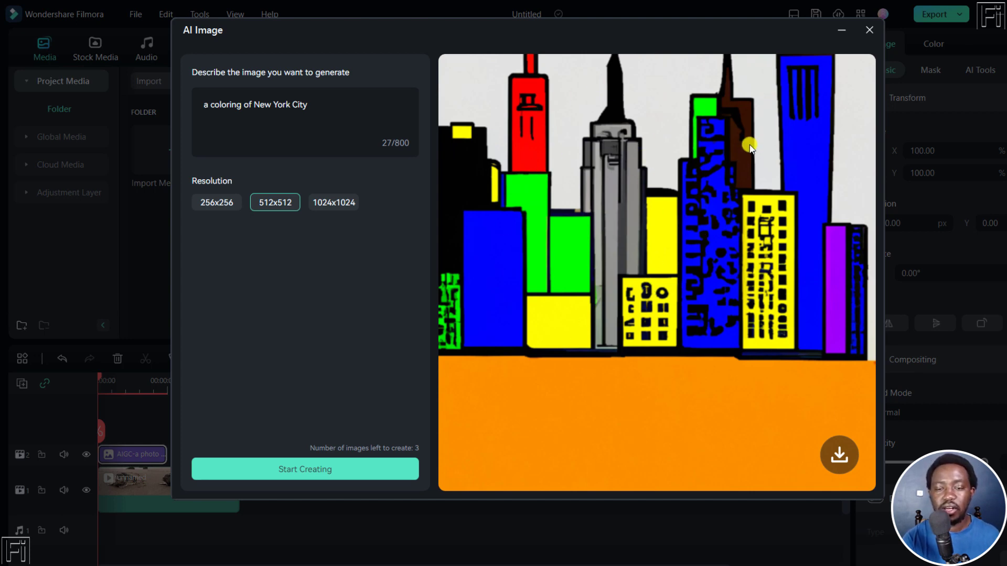
mouse_move(795, 117)
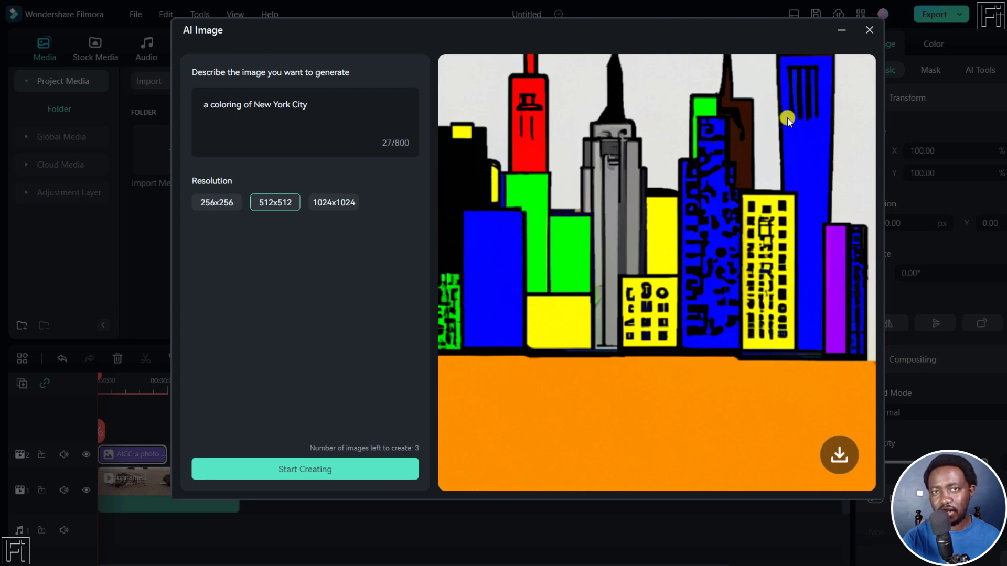
mouse_move(809, 219)
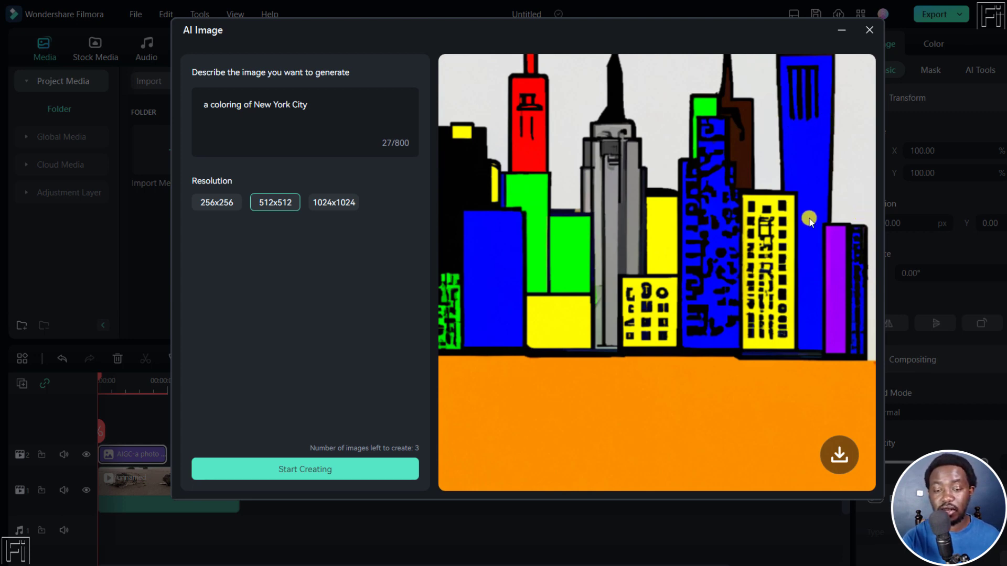
mouse_move(663, 235)
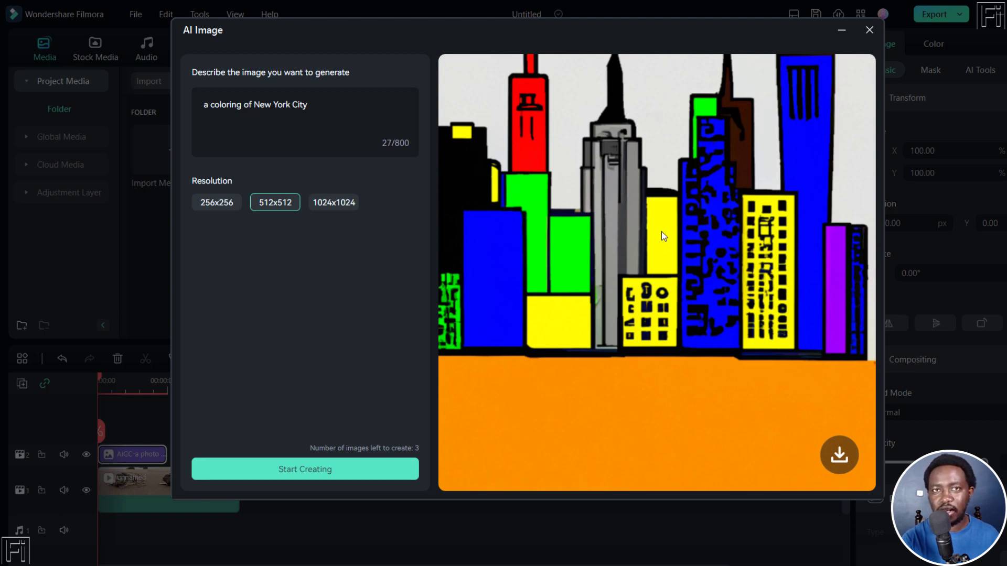
Save the New York City drawing into Project Media.
click(839, 455)
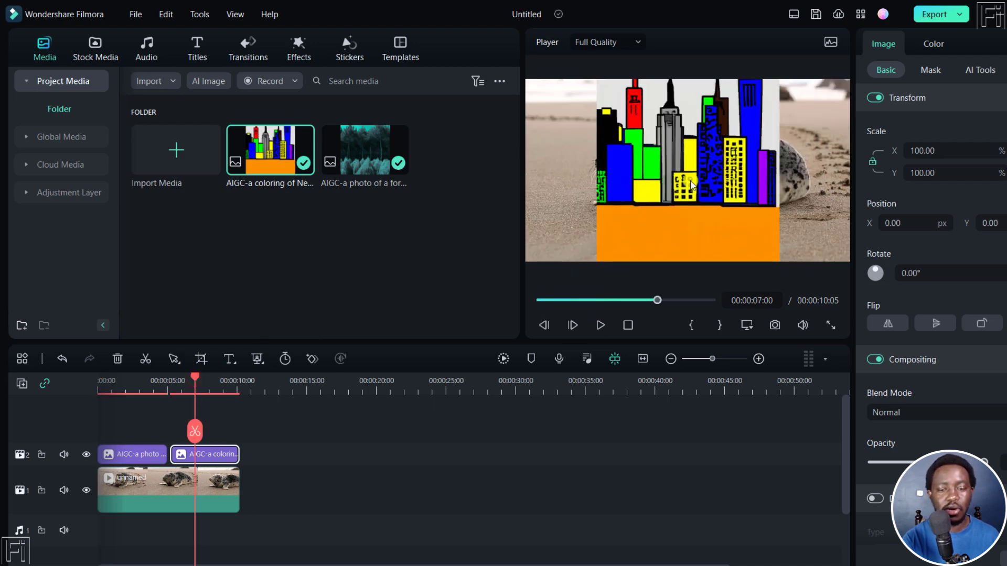
mouse_move(497, 414)
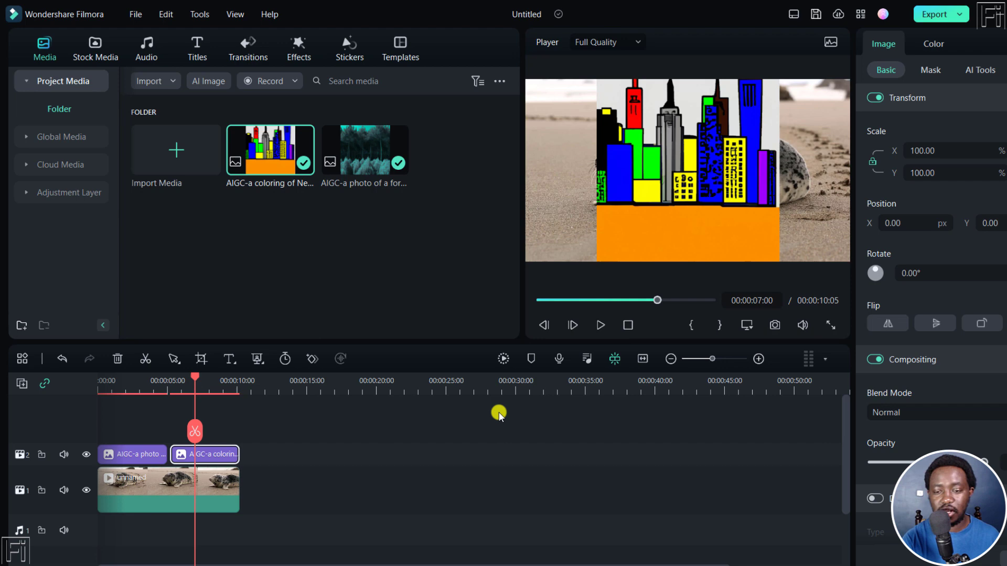